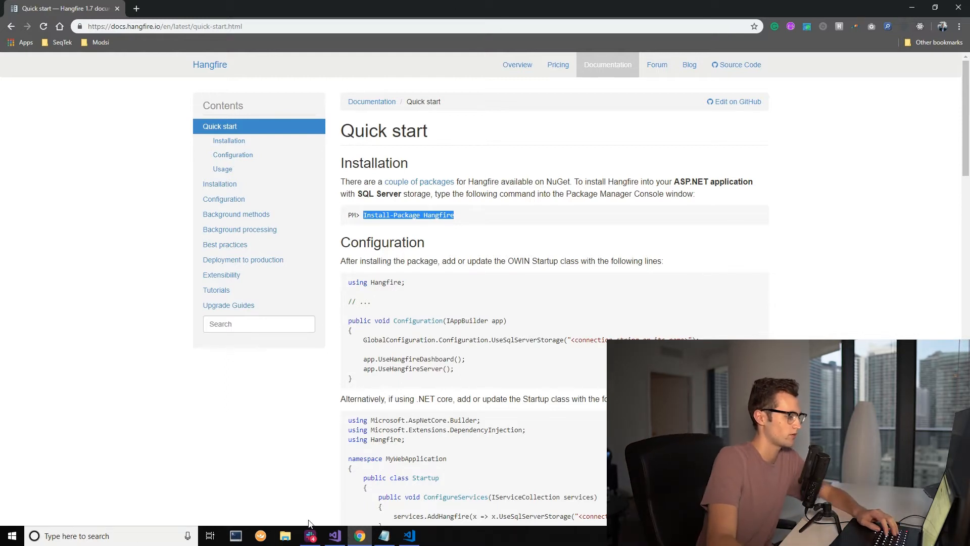
Create an ASP.NET Core Web Application named HangFire.Setup from the API template
{"action": "left_click", "coordinate": [10, 20]}
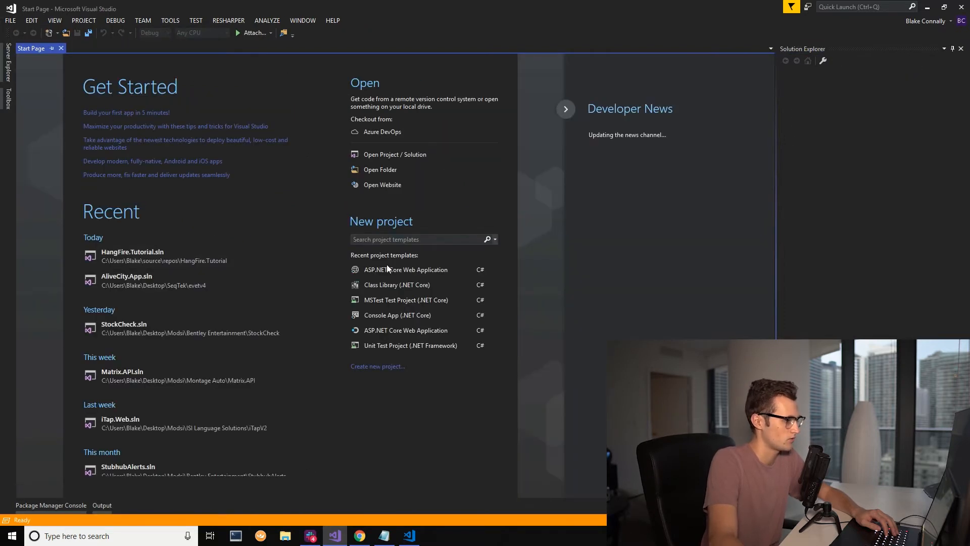
{"action": "left_click", "coordinate": [377, 366]}
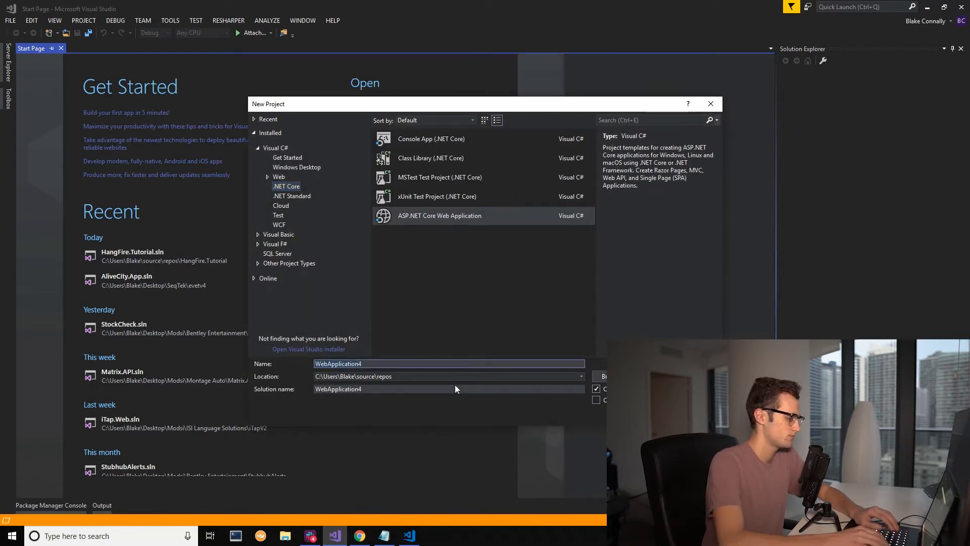
{"action": "type", "text": "HangFi"}
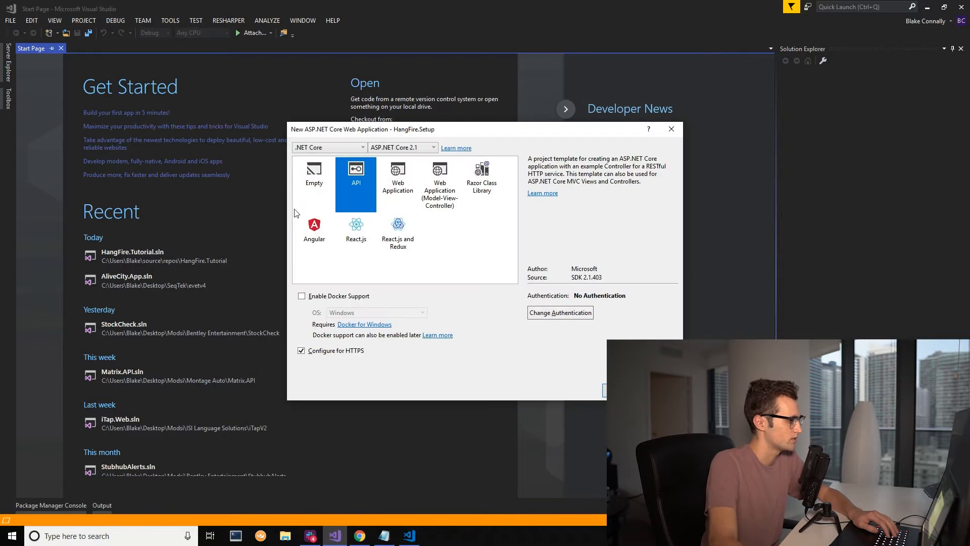
{"action": "mouse_move", "coordinate": [237, 451]}
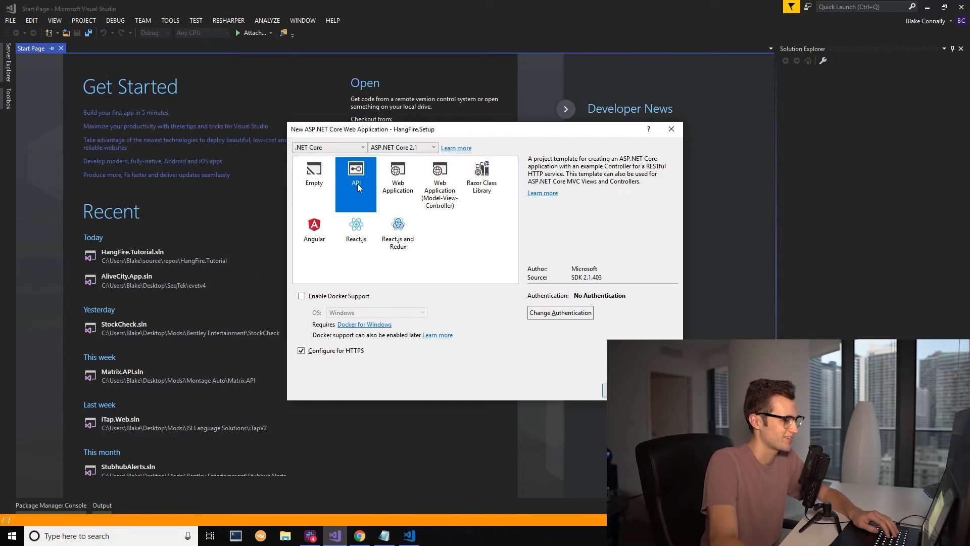
{"action": "left_click", "coordinate": [603, 390]}
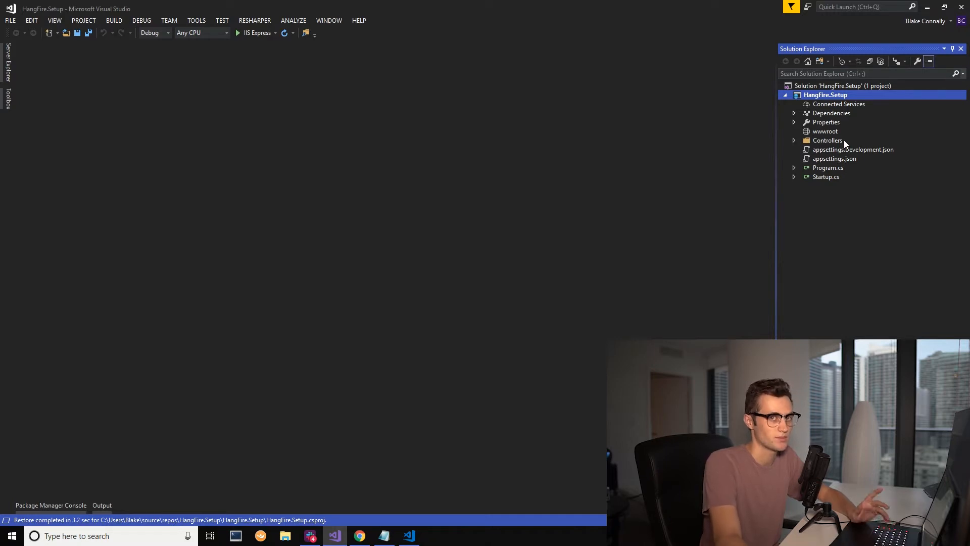
{"action": "mouse_move", "coordinate": [859, 218]}
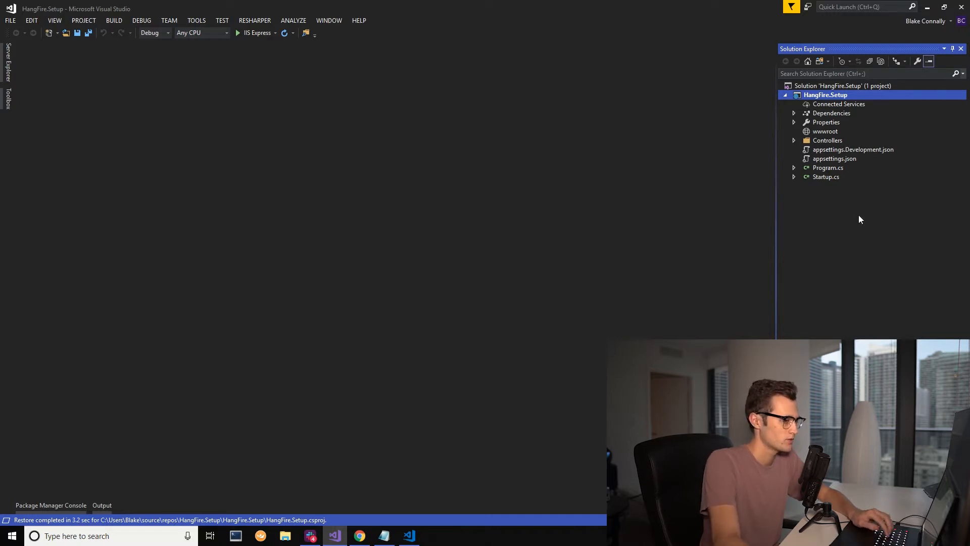
Find Hangfire in NuGet Browse and install it, accepting its AspNetCore, Core and SqlServer dependencies
{"action": "right_click", "coordinate": [825, 94]}
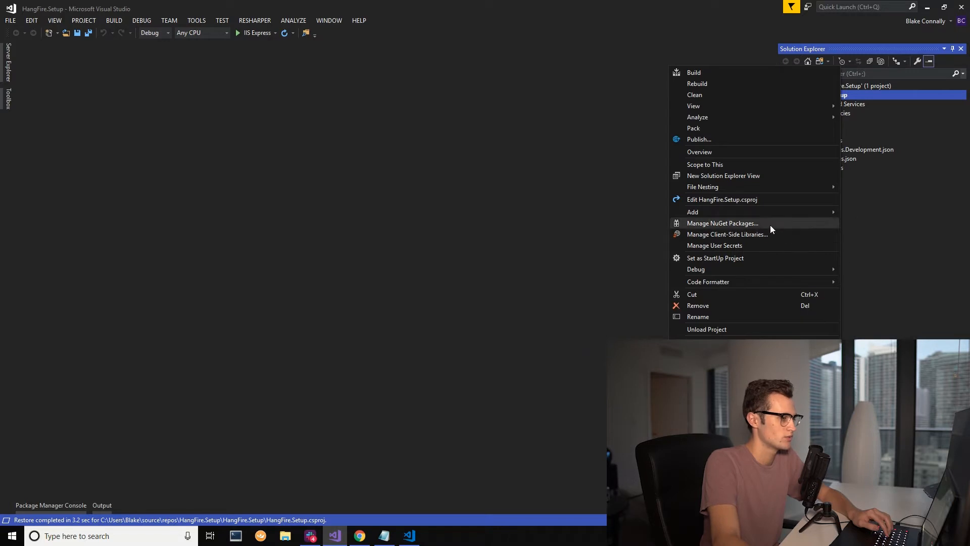
{"action": "left_click", "coordinate": [721, 223]}
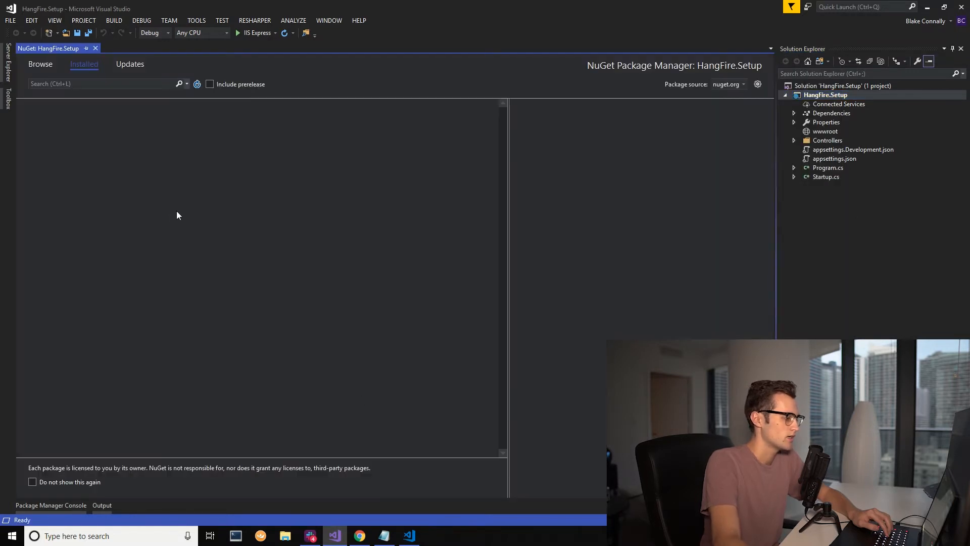
{"action": "left_click", "coordinate": [384, 536]}
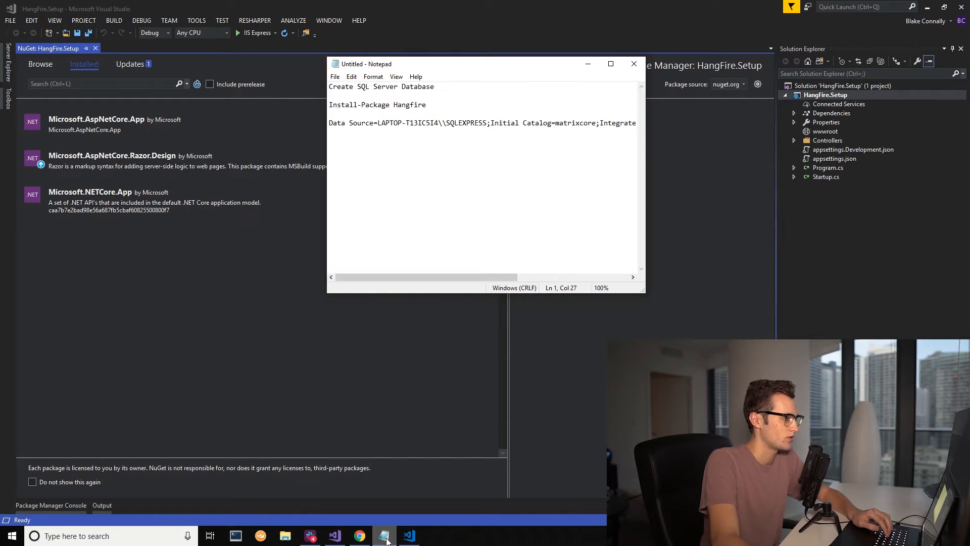
{"action": "left_click", "coordinate": [634, 64]}
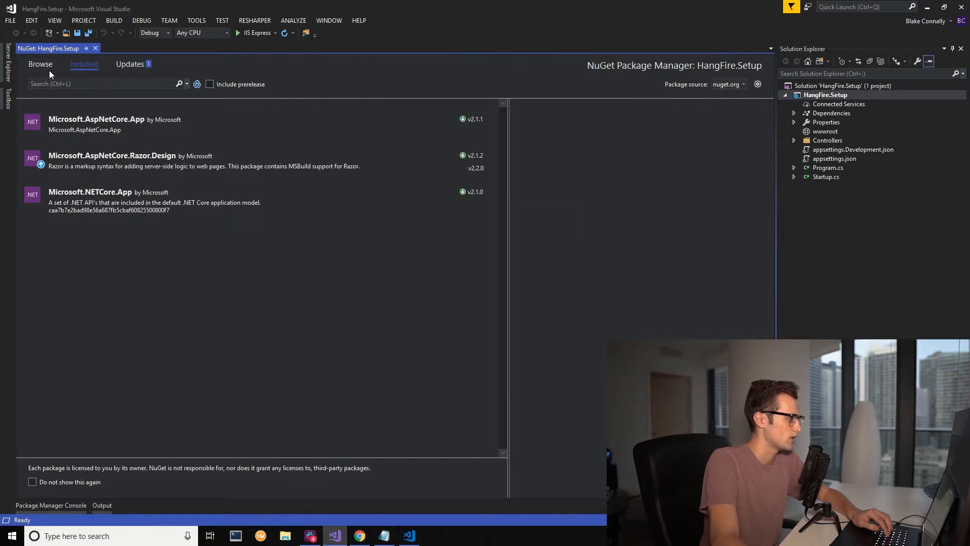
{"action": "type", "text": "Hangfire"}
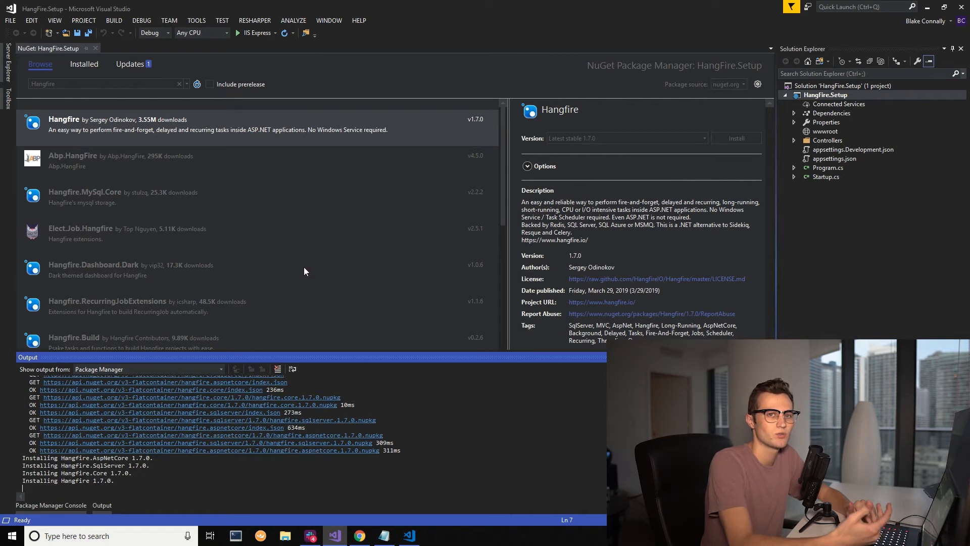
{"action": "left_click", "coordinate": [735, 138]}
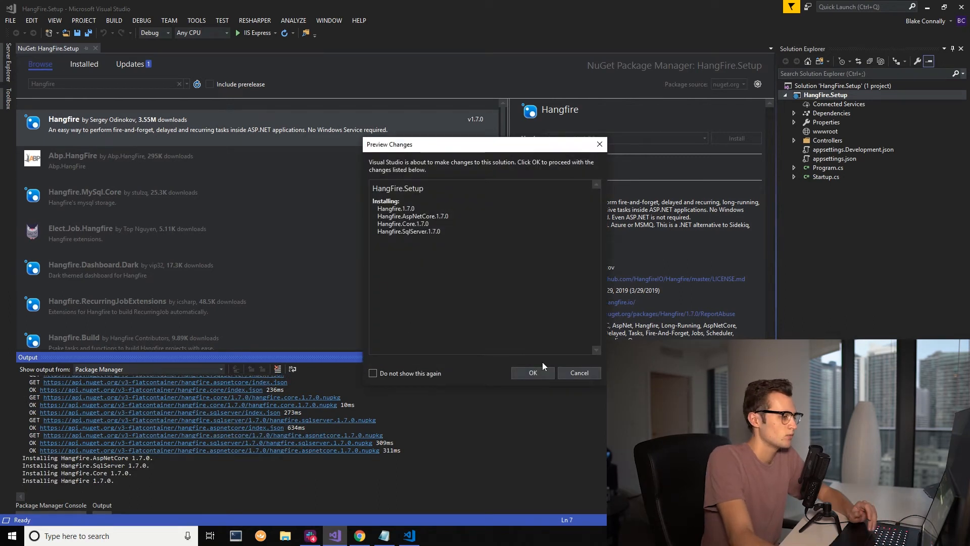
{"action": "left_click", "coordinate": [533, 372]}
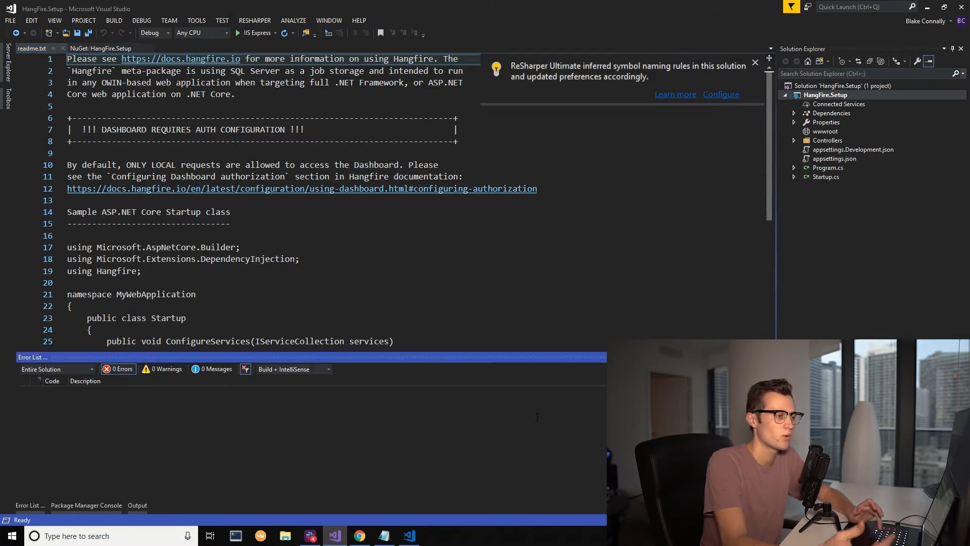
{"action": "mouse_move", "coordinate": [755, 62]}
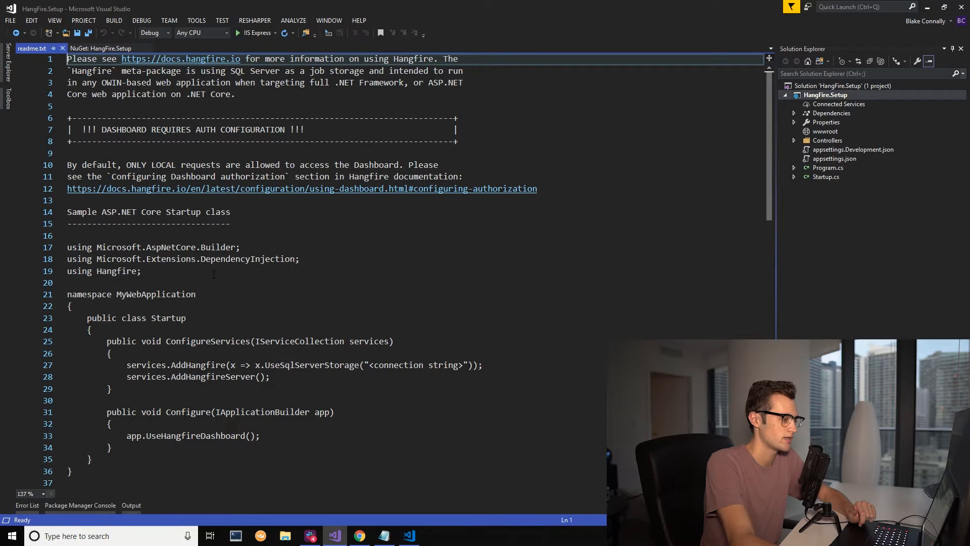
Copy the two services.AddHangfire registration lines from readme.txt and open Startup.cs
{"action": "scroll", "scroll_direction": "down", "scroll_amount": 3}
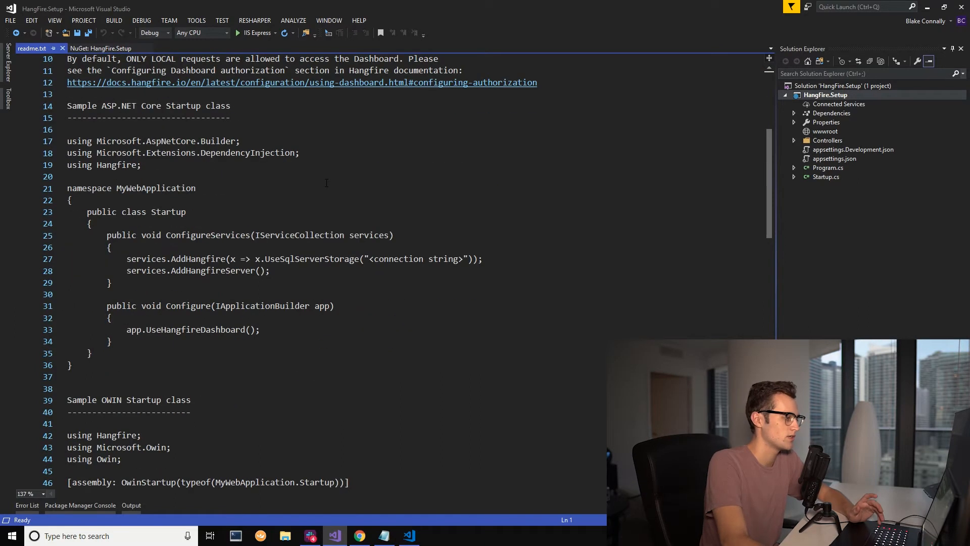
{"action": "scroll", "scroll_direction": "down", "scroll_amount": 3}
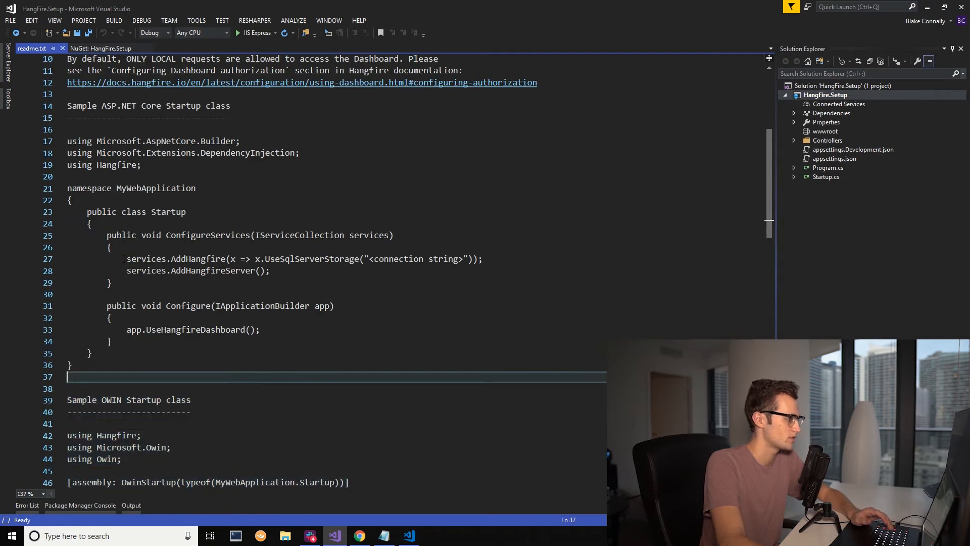
{"action": "left_click_drag", "start_coordinate": [127, 259], "coordinate": [269, 270]}
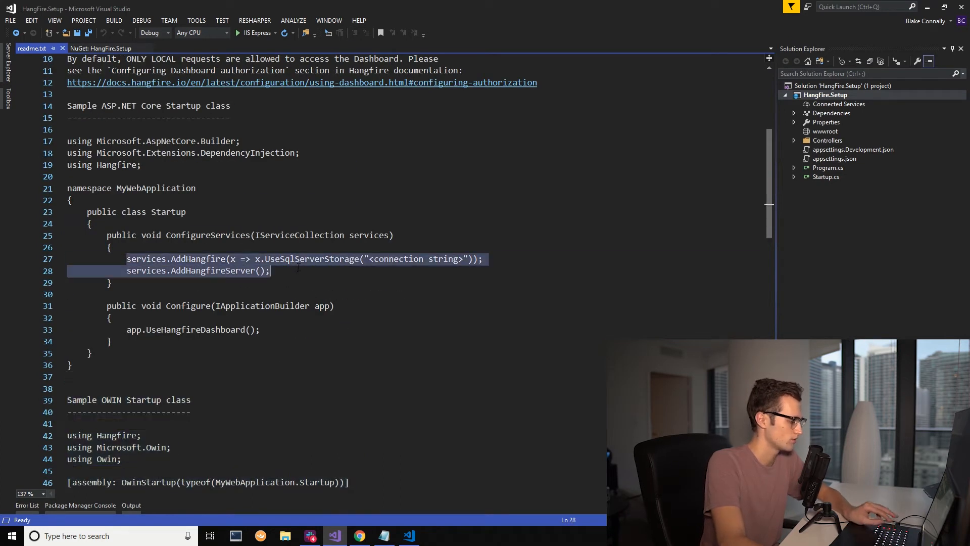
{"action": "left_click", "coordinate": [826, 177]}
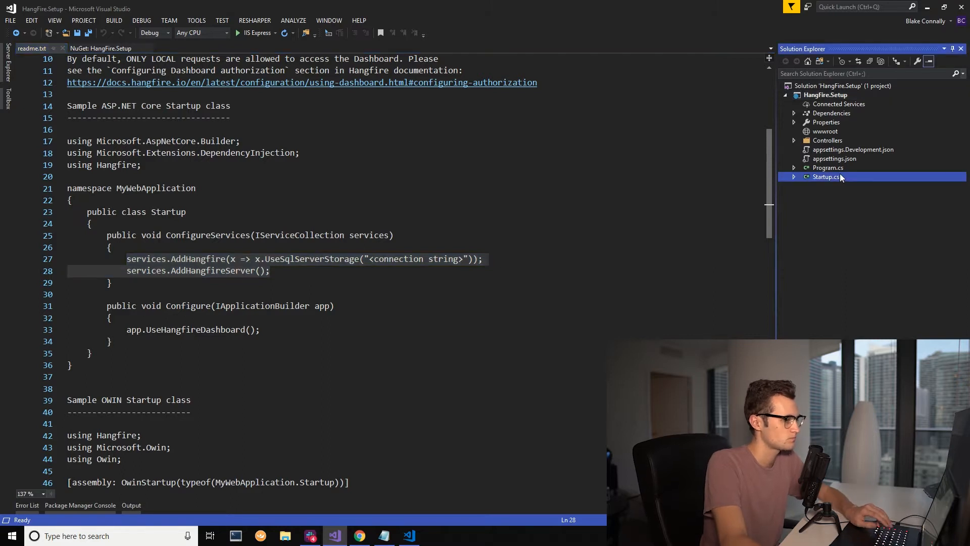
{"action": "double_click", "coordinate": [825, 176]}
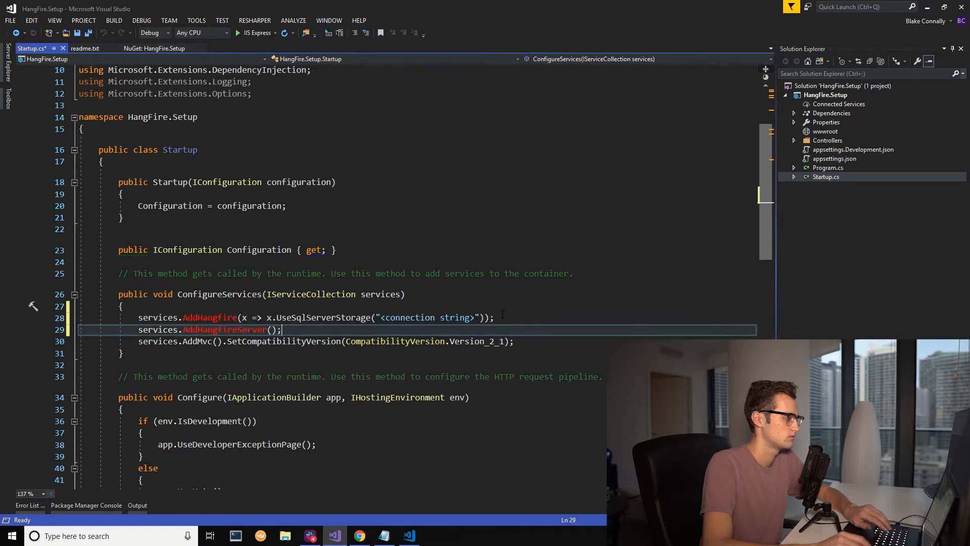
Add app.UseHangfireDashboard to Configure, save Startup.cs, and bring up the Windows Start menu
{"action": "key", "text": "enter"}
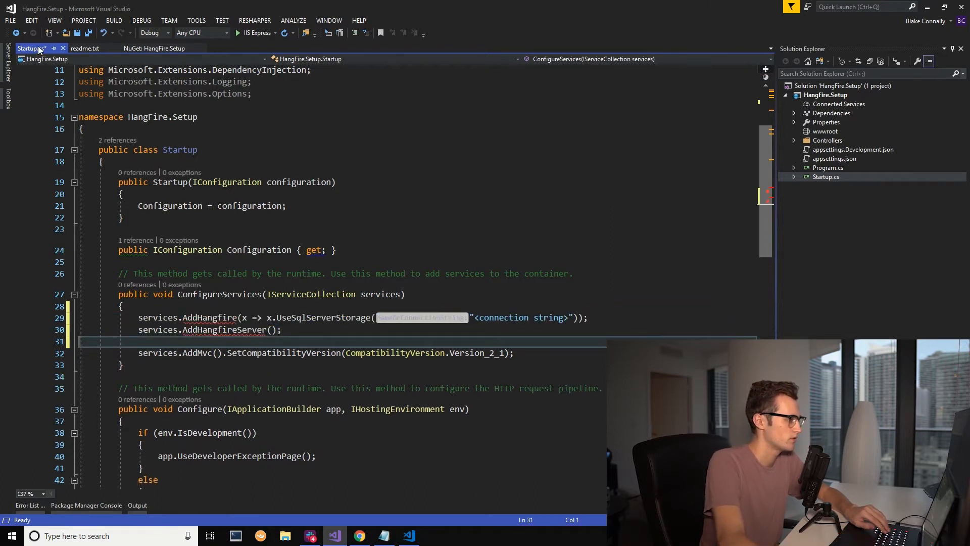
{"action": "left_click", "coordinate": [85, 49]}
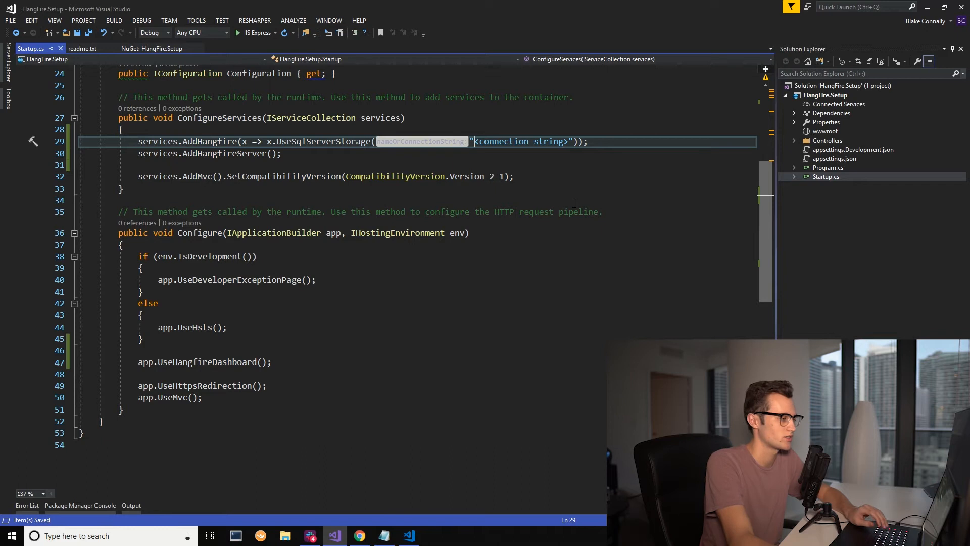
{"action": "left_click", "coordinate": [11, 535]}
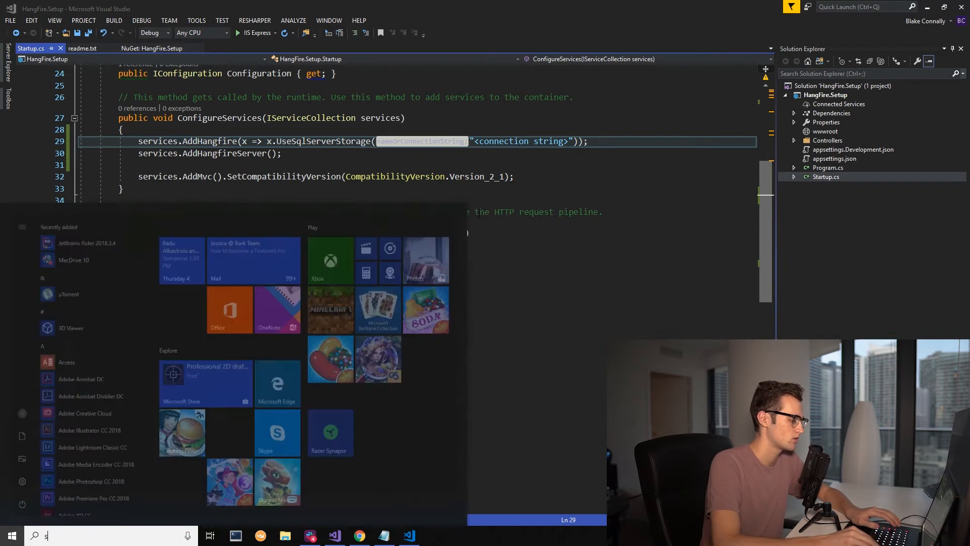
Connect to the local SQLEXPRESS server and create the HangFireTutorial database
{"action": "type", "text": "s,s"}
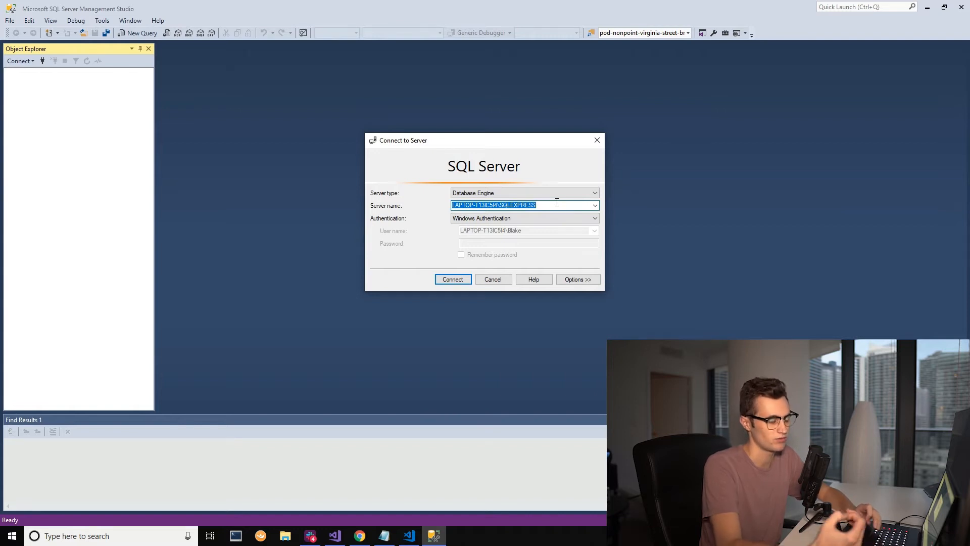
{"action": "left_click", "coordinate": [452, 279]}
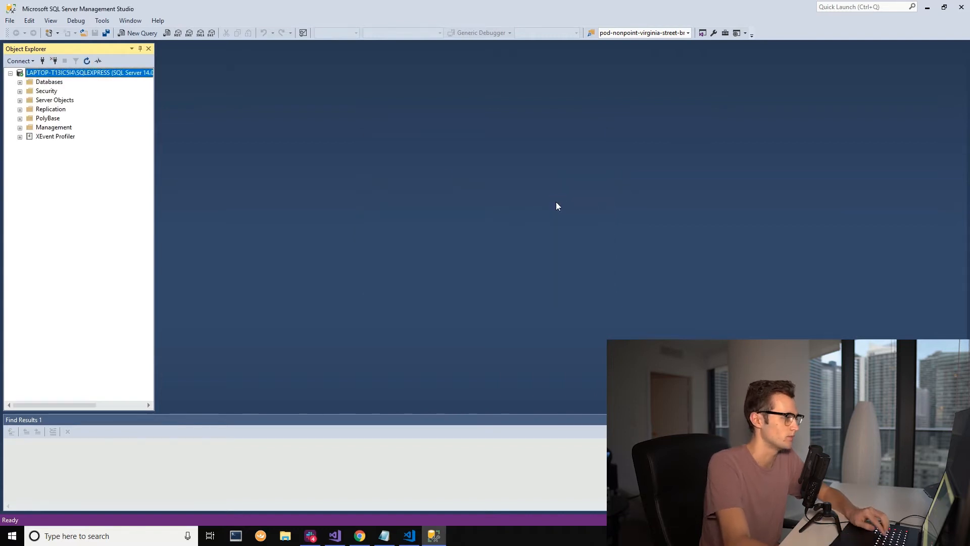
{"action": "left_click", "coordinate": [20, 82]}
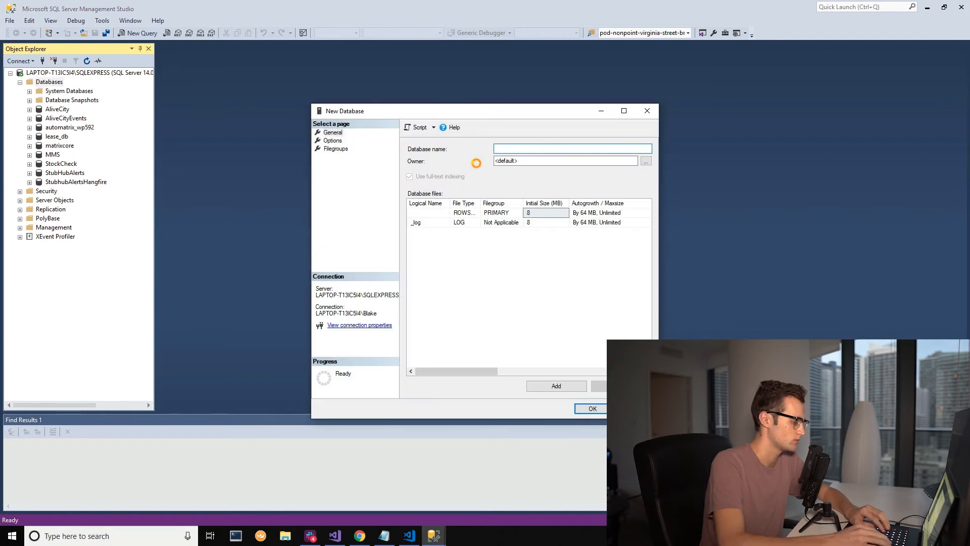
{"action": "type", "text": "HangFireTutorial"}
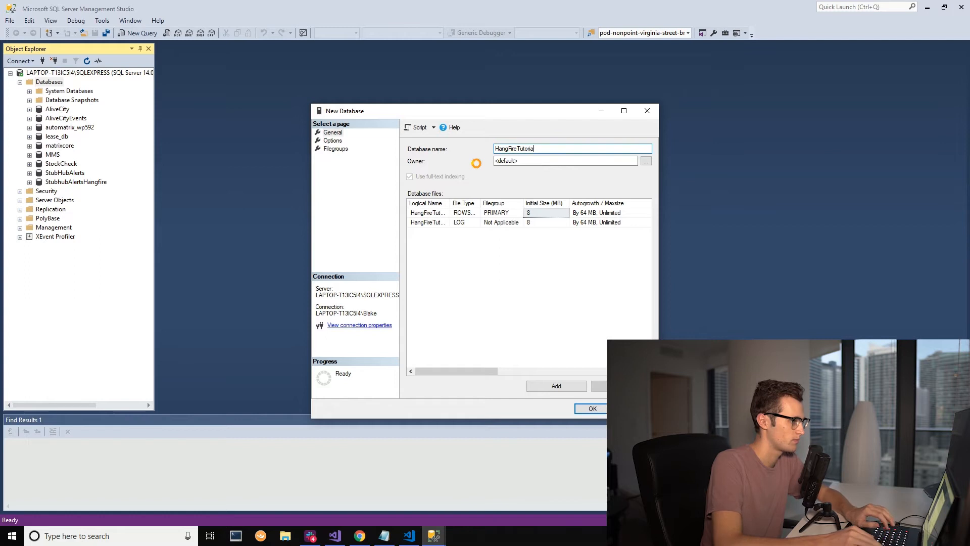
{"action": "left_click", "coordinate": [590, 408]}
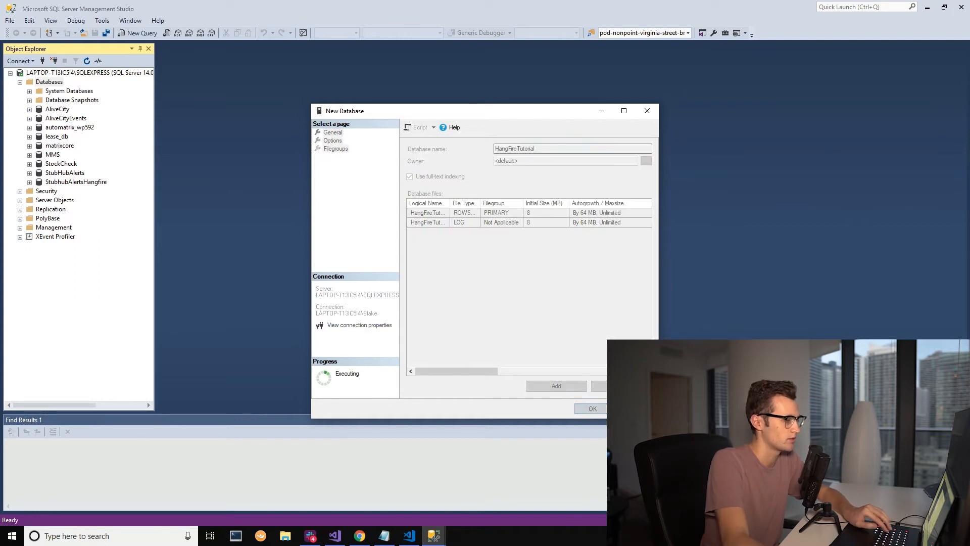
{"action": "left_click", "coordinate": [590, 408]}
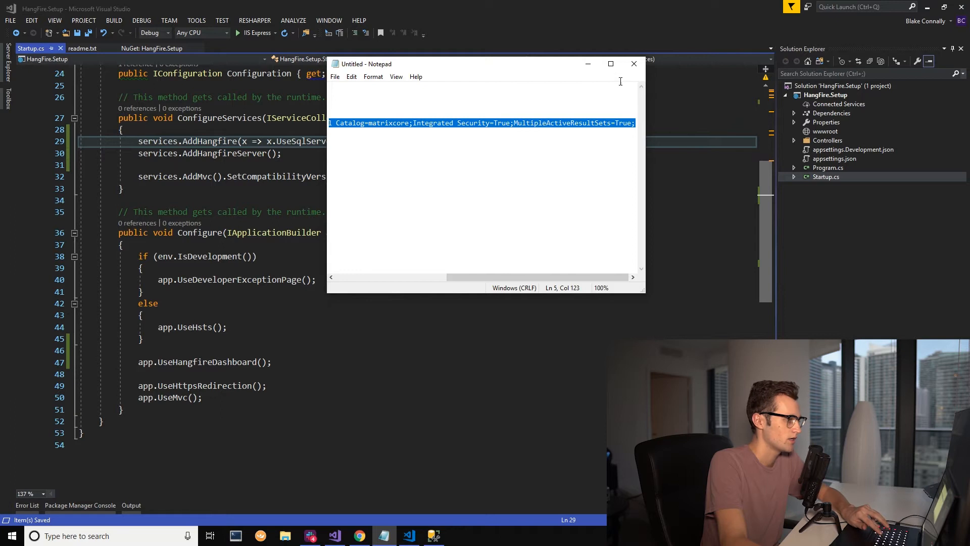
Replace '<connection string>' with a LAPTOP-T13IC5I4\SQLEXPRESS connection string for HangFireTutorial
{"action": "left_click", "coordinate": [634, 64]}
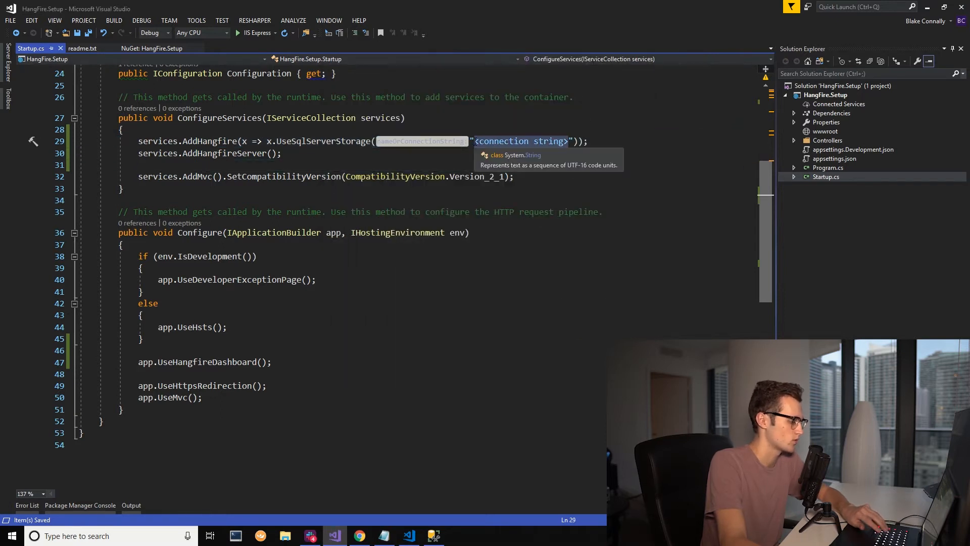
{"action": "type", "text": "Data Source=LAPTOP-T13IC5I4\\SQLEXPRESS;Initial Catalog=matrixcore;Integrated Security=True;MultipleActiveResultSets=True;"}
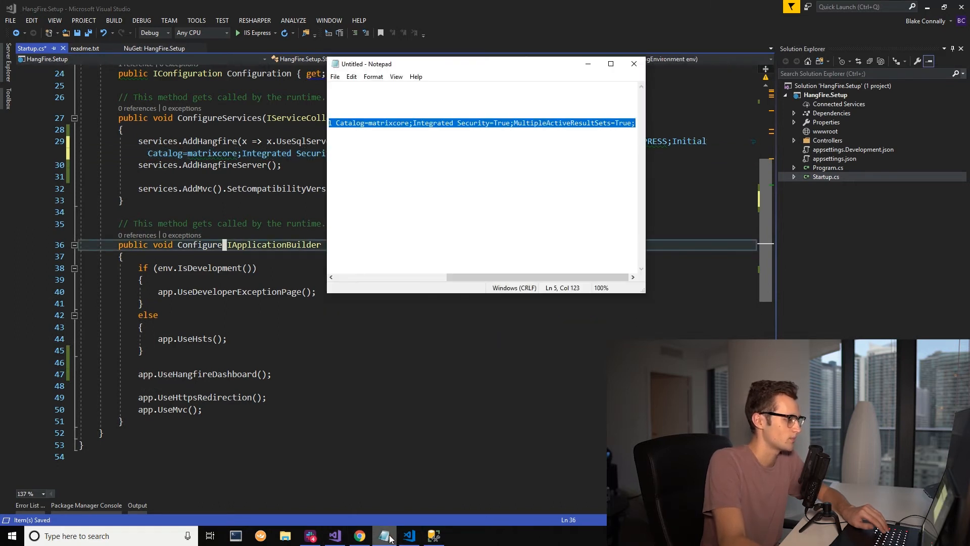
{"action": "left_click", "coordinate": [432, 536]}
{"action": "type", "text": "HangFireTutorial"}
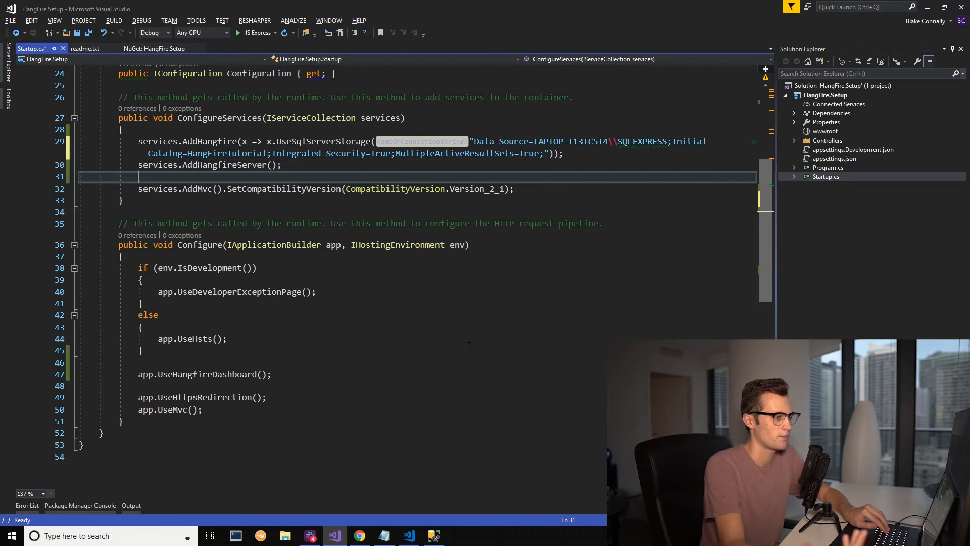
{"action": "mouse_move", "coordinate": [321, 352]}
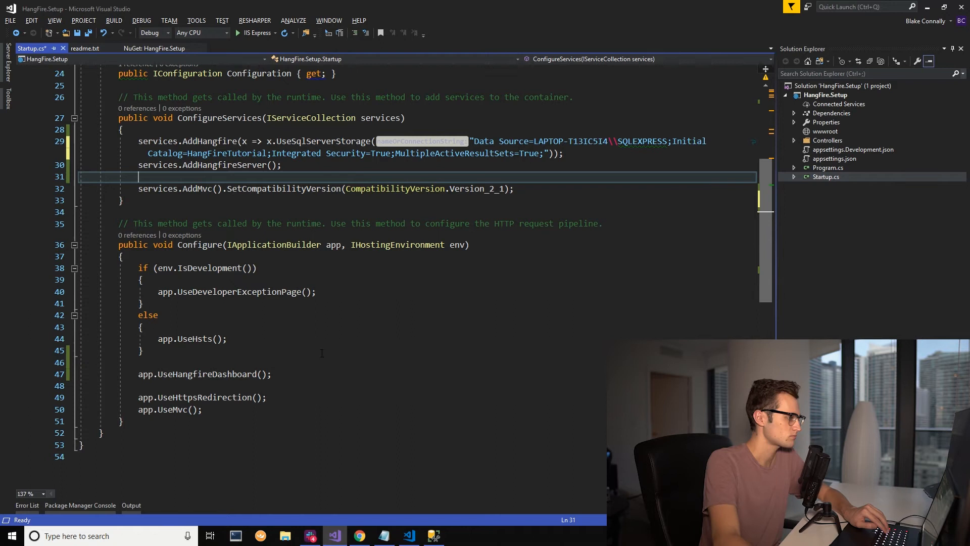
{"action": "left_click", "coordinate": [274, 33]}
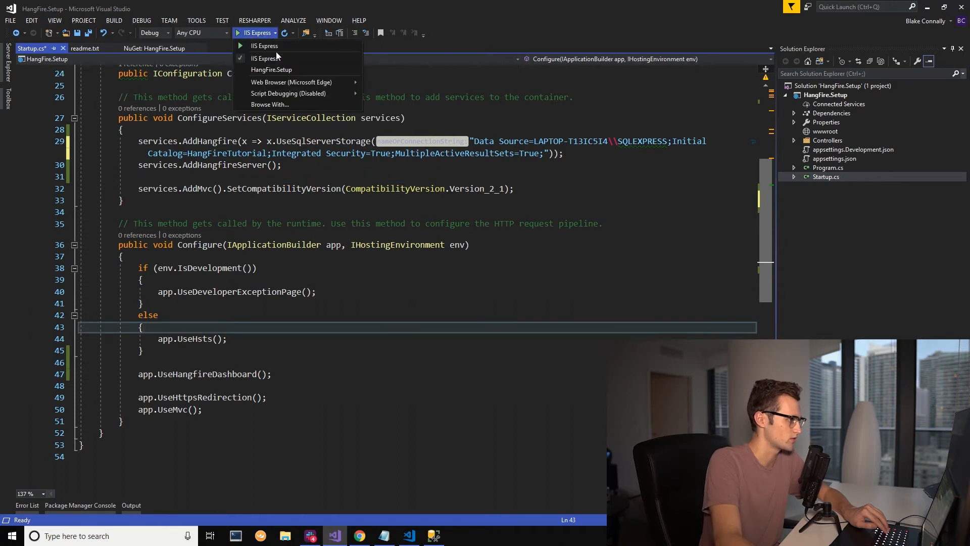
{"action": "mouse_move", "coordinate": [278, 74]}
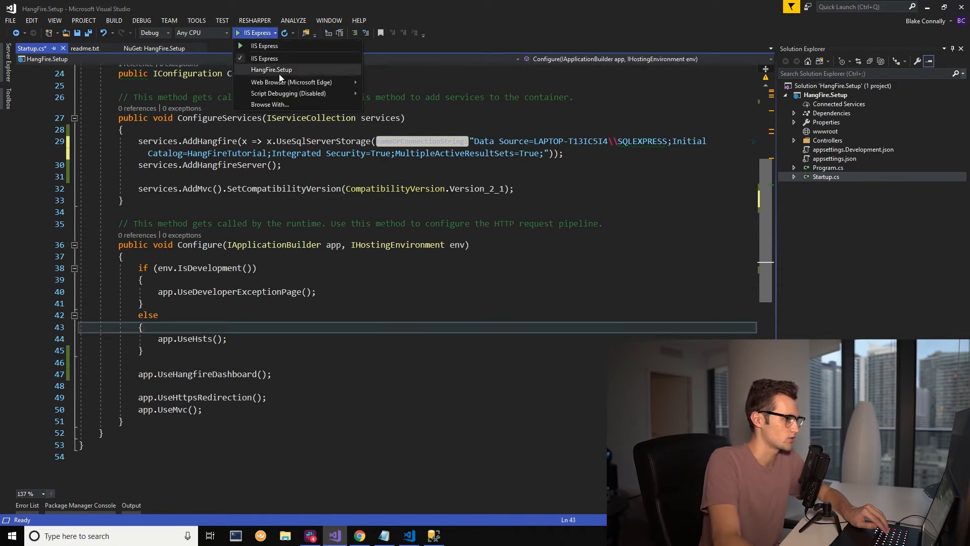
Start debugging under the HangFire.Setup launch profile
{"action": "left_click", "coordinate": [271, 69]}
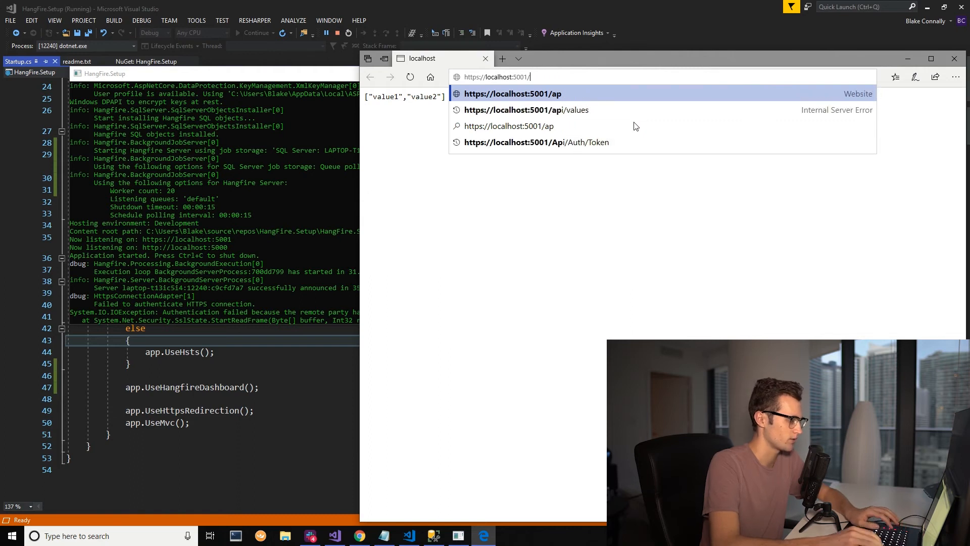
Load /hangfire, view the Jobs and Servers pages, then return to Overview
{"action": "type", "text": "hangfire"}
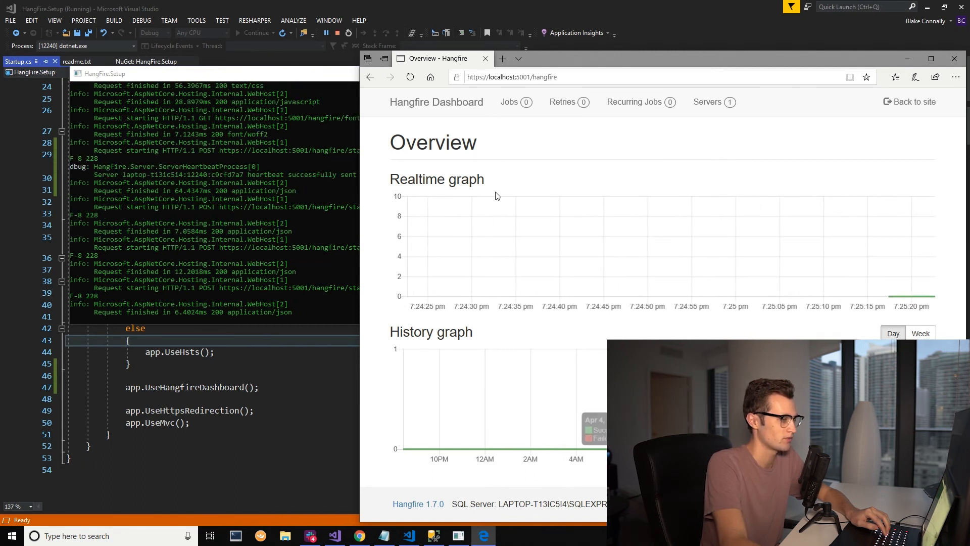
{"action": "left_click", "coordinate": [510, 101]}
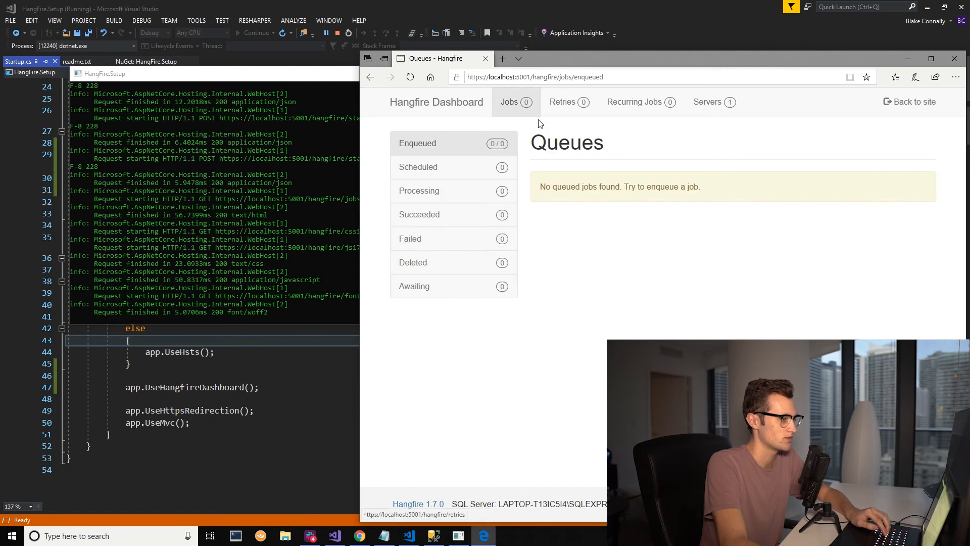
{"action": "left_click", "coordinate": [561, 102]}
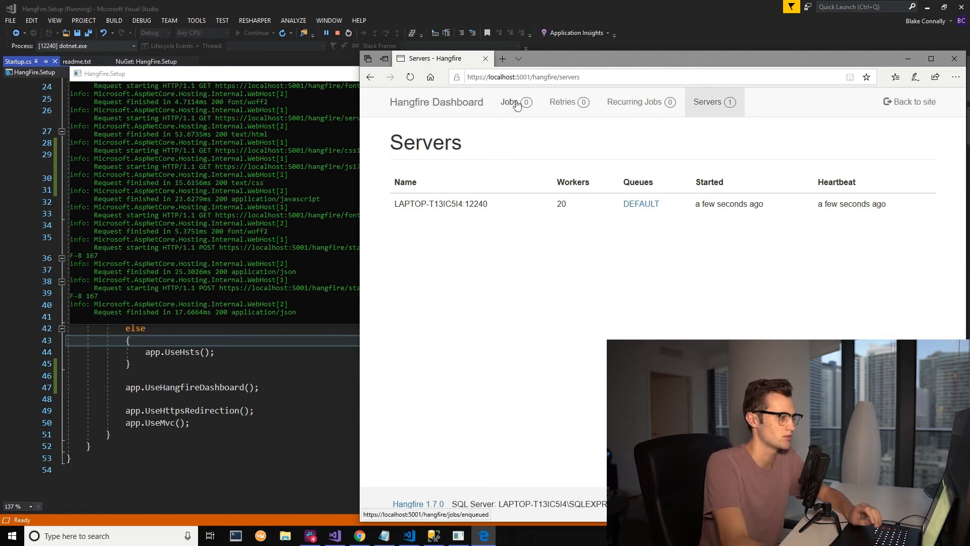
{"action": "left_click", "coordinate": [436, 102]}
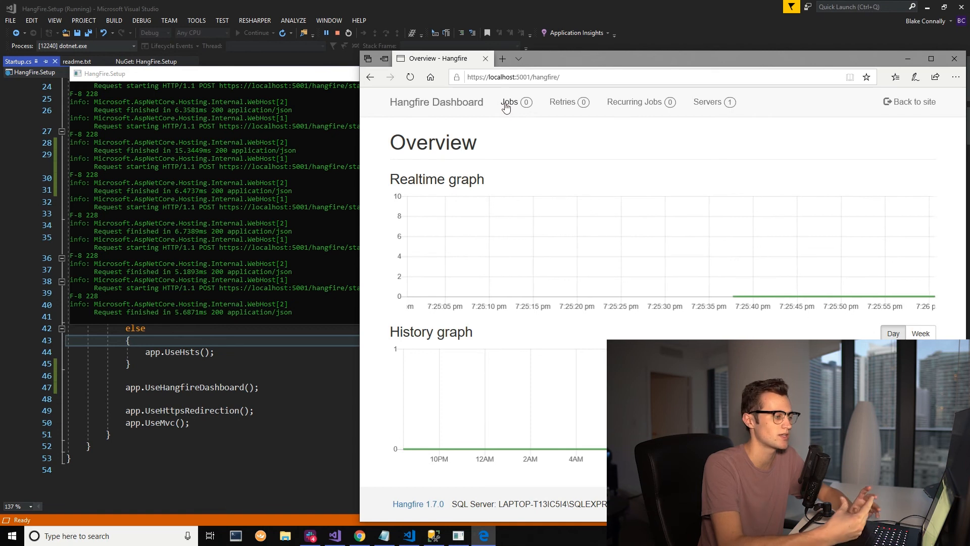
{"action": "mouse_move", "coordinate": [765, 305]}
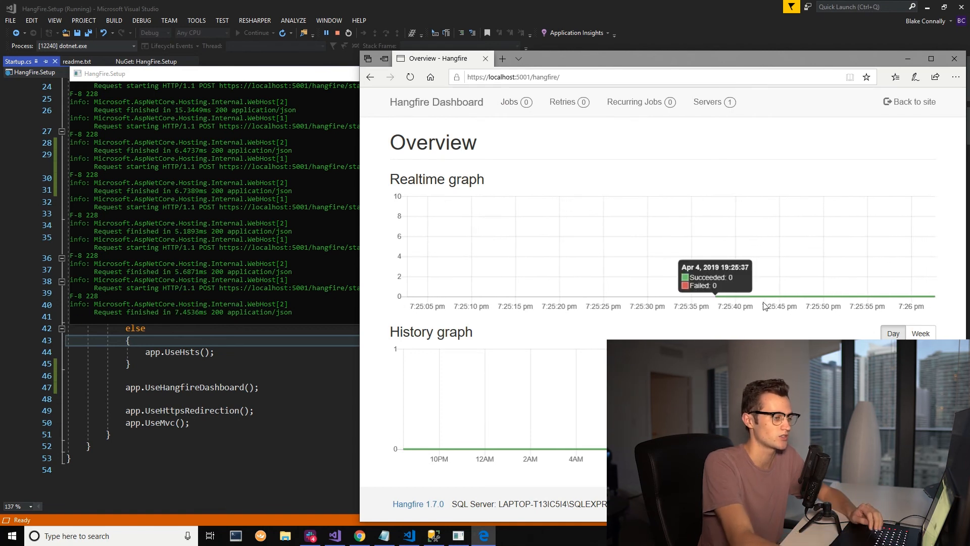